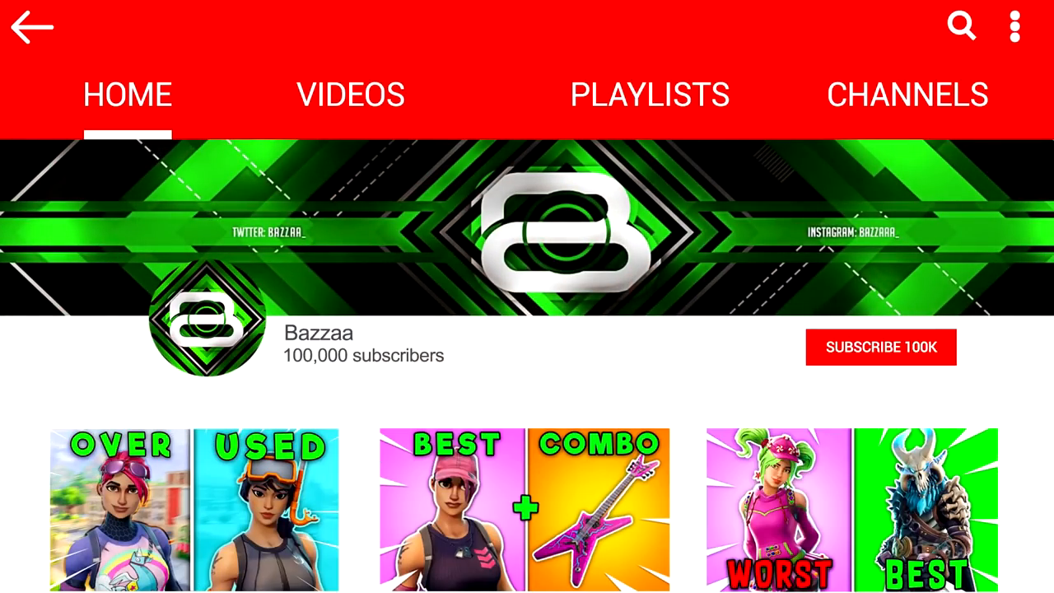
# Subscribe to the Bazzaa channel (100K subscribers) so the bell notification icon appears.
pyautogui.click(880, 346)
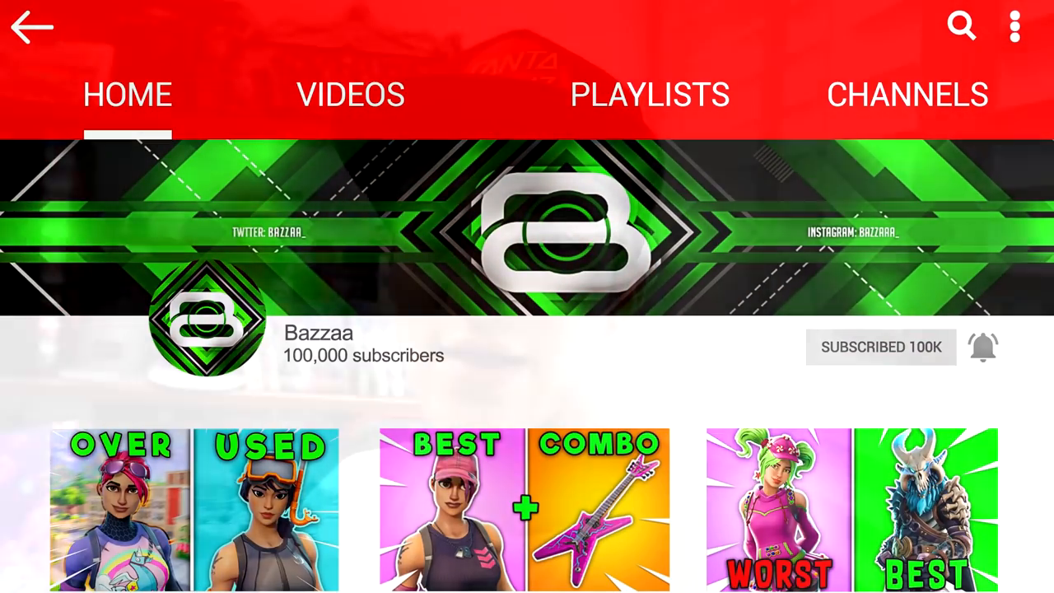